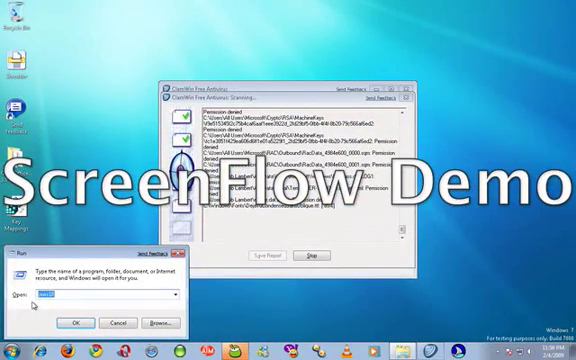
# Step: Launch Magnifier by running the magnify command from the Run dialog
pyautogui.write('magnify')
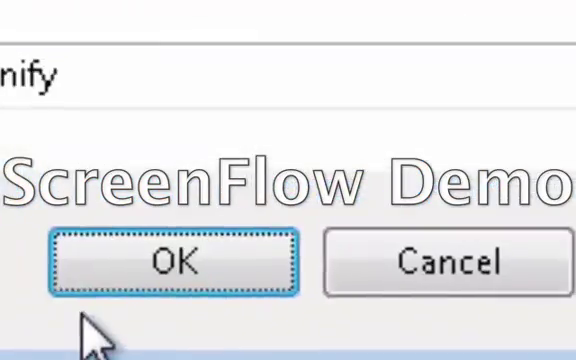
pyautogui.click(176, 262)
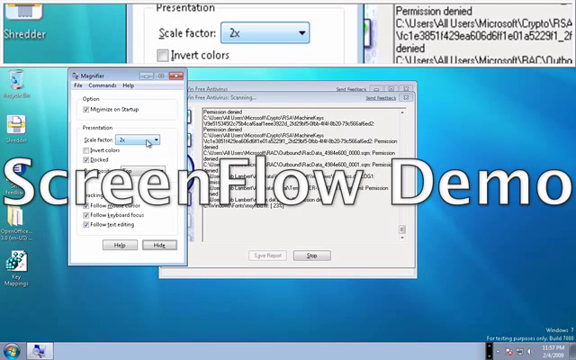
pyautogui.click(148, 140)
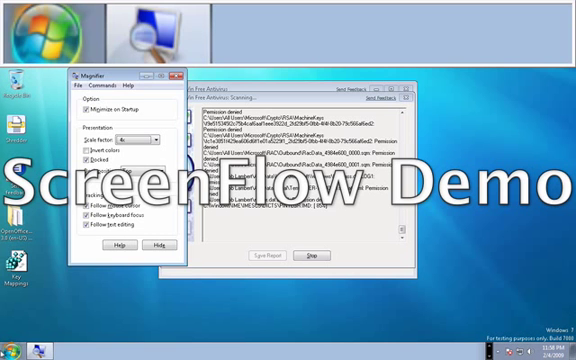
# Step: Run magnify again, then launch Notepad from the Run dialog's Open box
pyautogui.write('magnify')
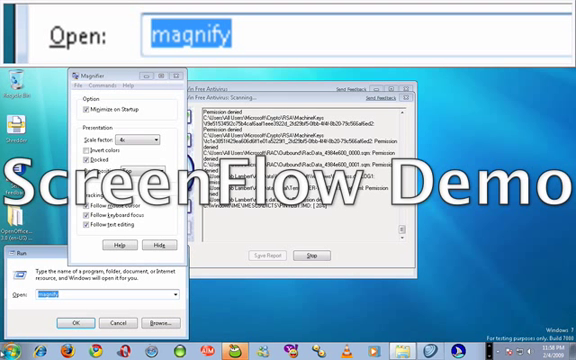
pyautogui.write('notepad')
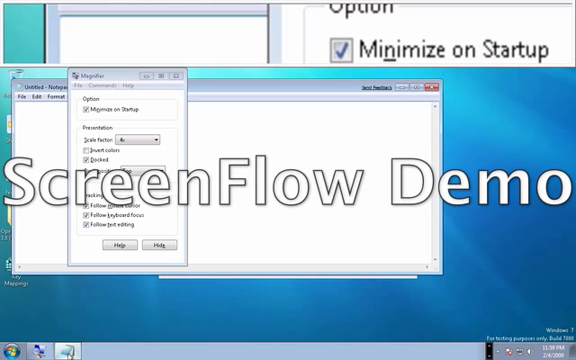
# Step: Write the sentence "This is a test." repeatedly in the untitled Notepad document
pyautogui.write('This is')
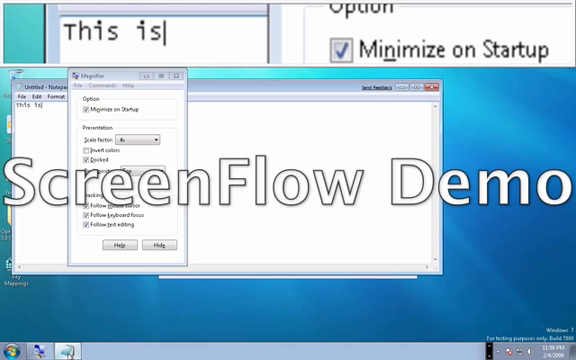
pyautogui.write('a test')
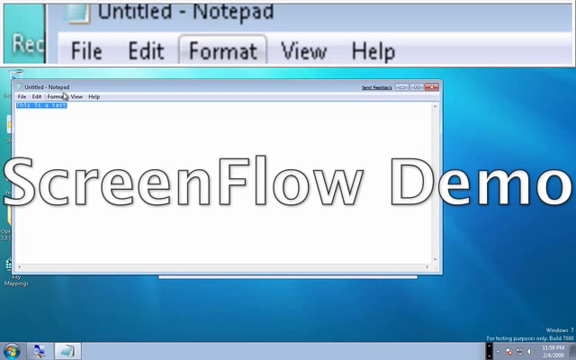
pyautogui.write('This is a tes.')
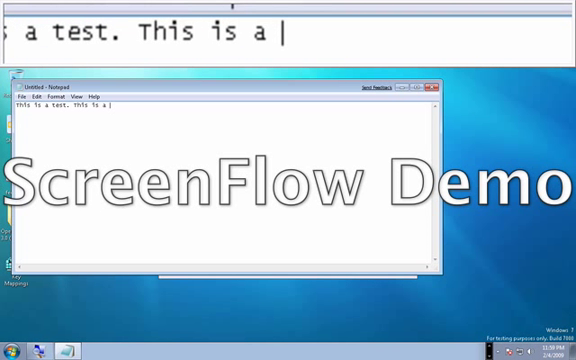
pyautogui.write('Test.')
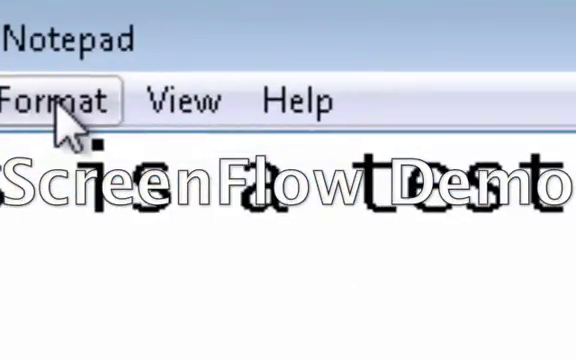
# Step: Apply the larger font to the test text via Format > Font, then return to the Font settings
pyautogui.click(58, 100)
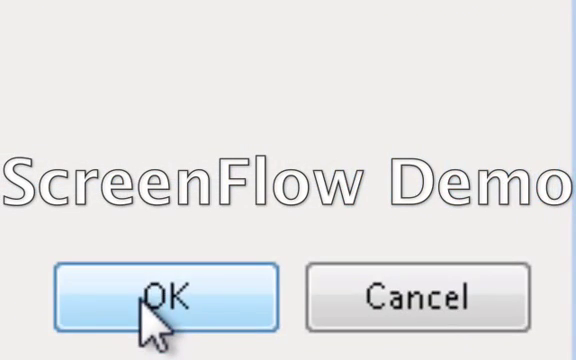
pyautogui.click(168, 296)
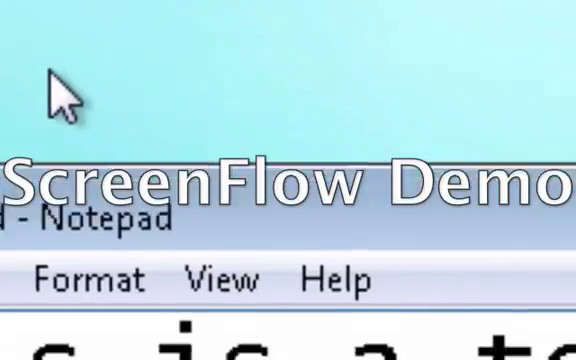
pyautogui.click(88, 276)
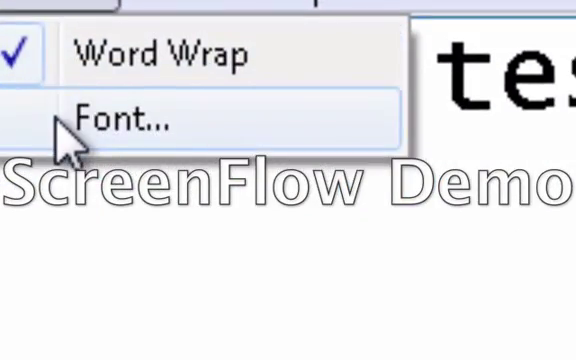
pyautogui.click(128, 118)
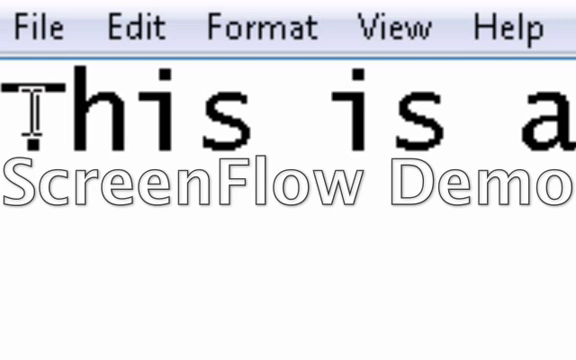
# Step: Add "test." to the sentence while Magnifier shows the large text below the small menu bar
pyautogui.write('test. T')
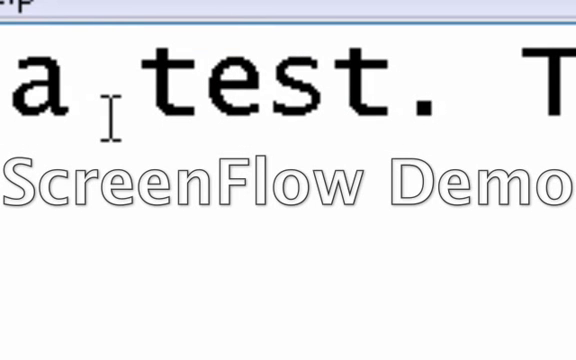